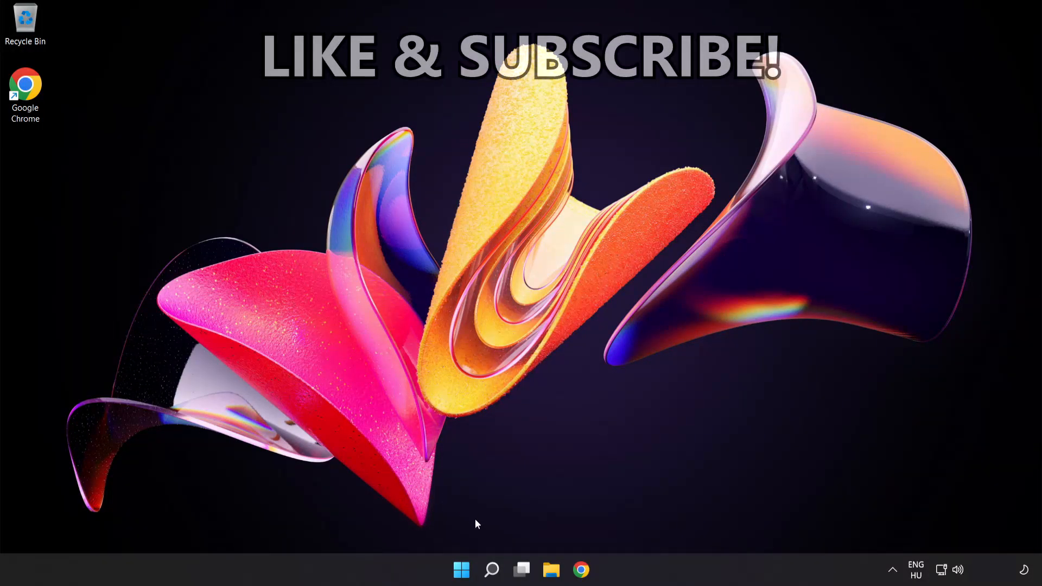
- Search for cmd and run Command Prompt as administrator
click(492, 570)
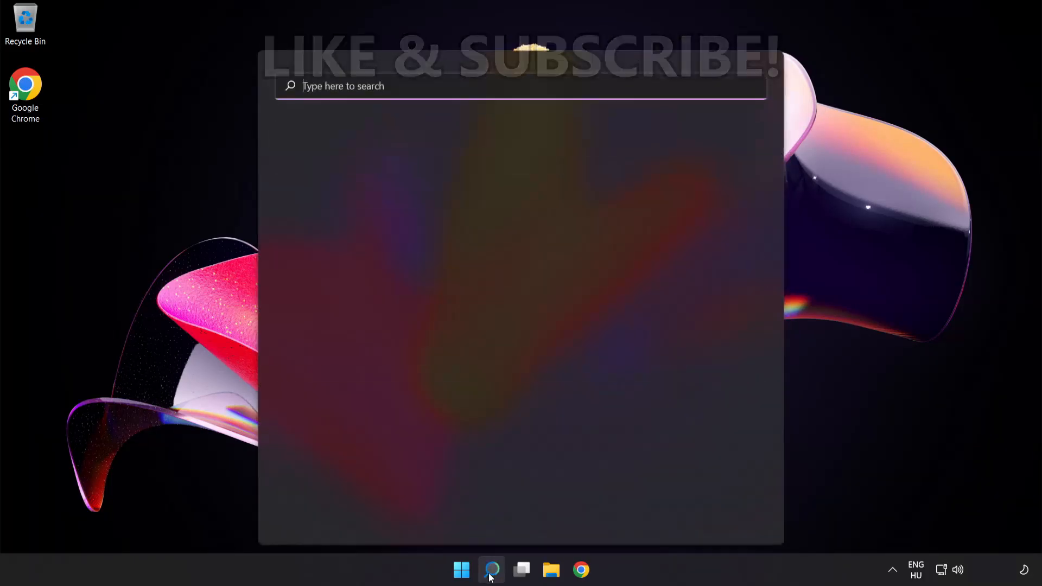
text(c)
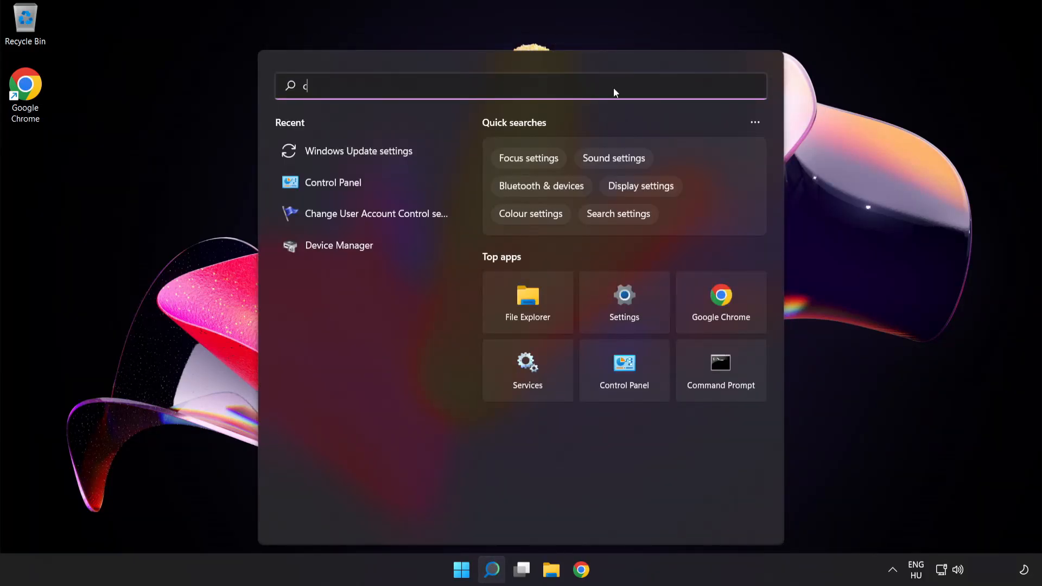
text(md)
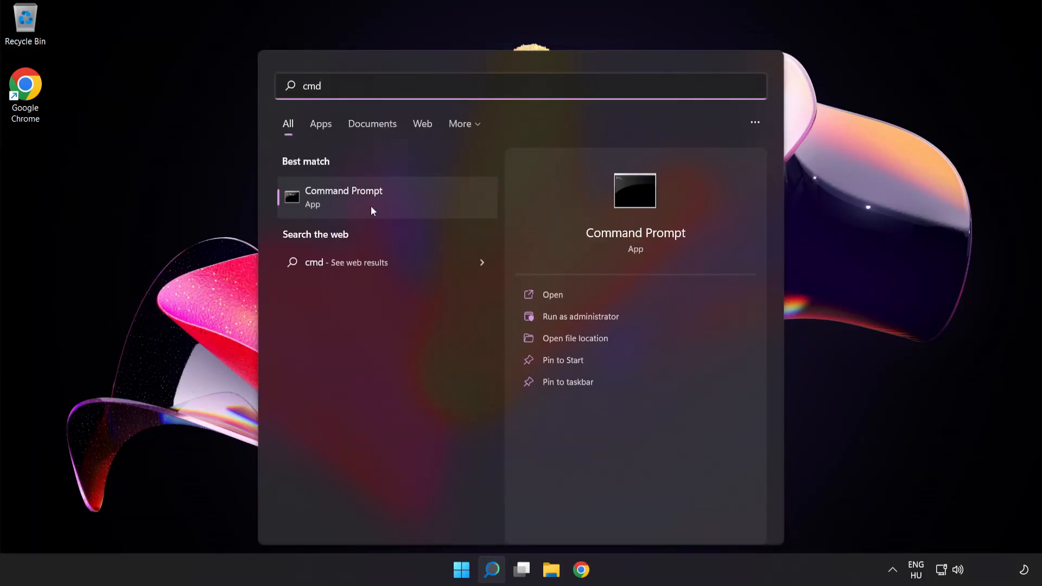
right_click(372, 210)
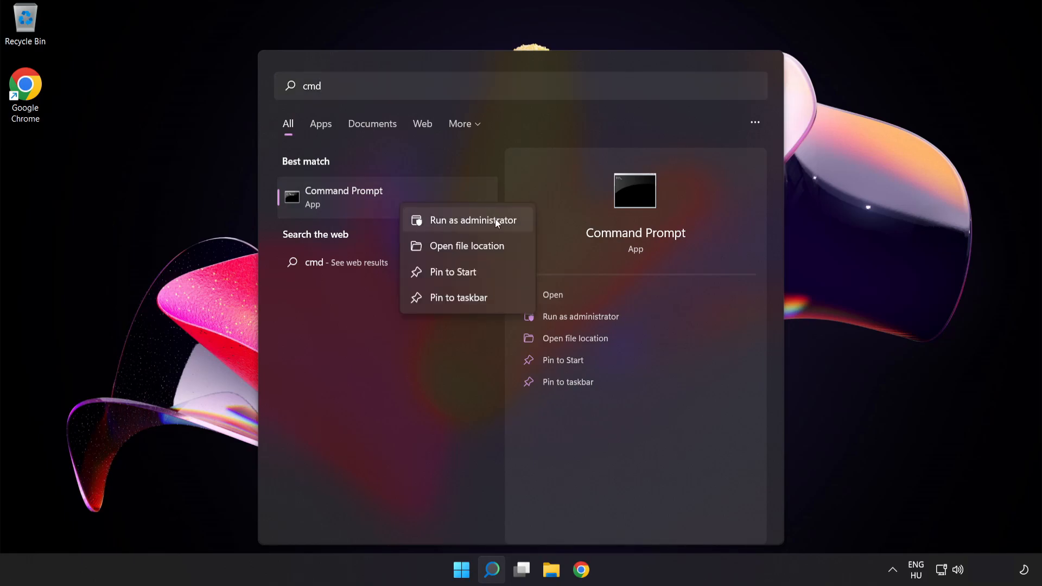
click(473, 220)
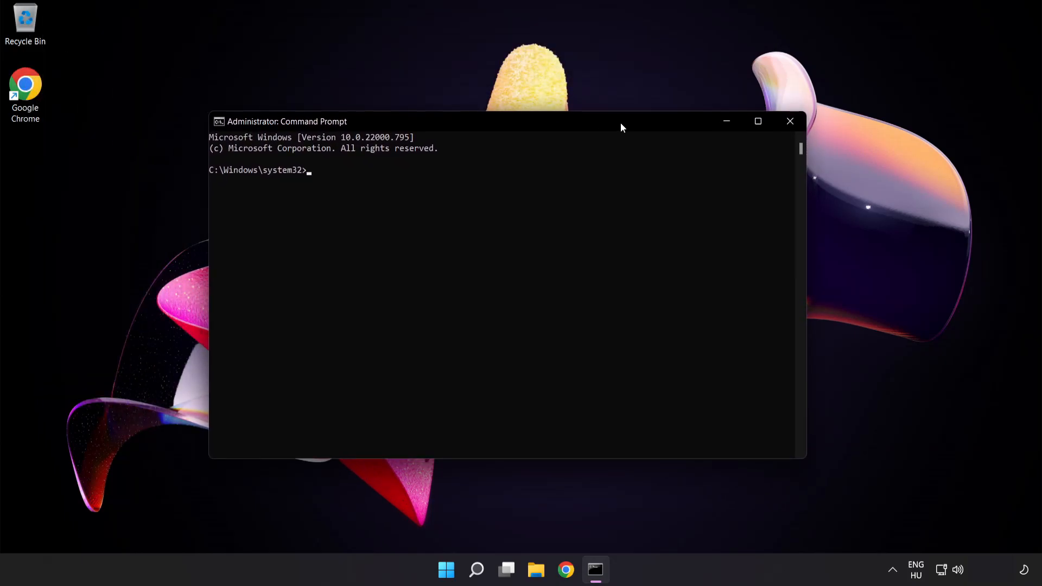
- Flush the DNS resolver cache with ipconfig /flushdns
text(ip)
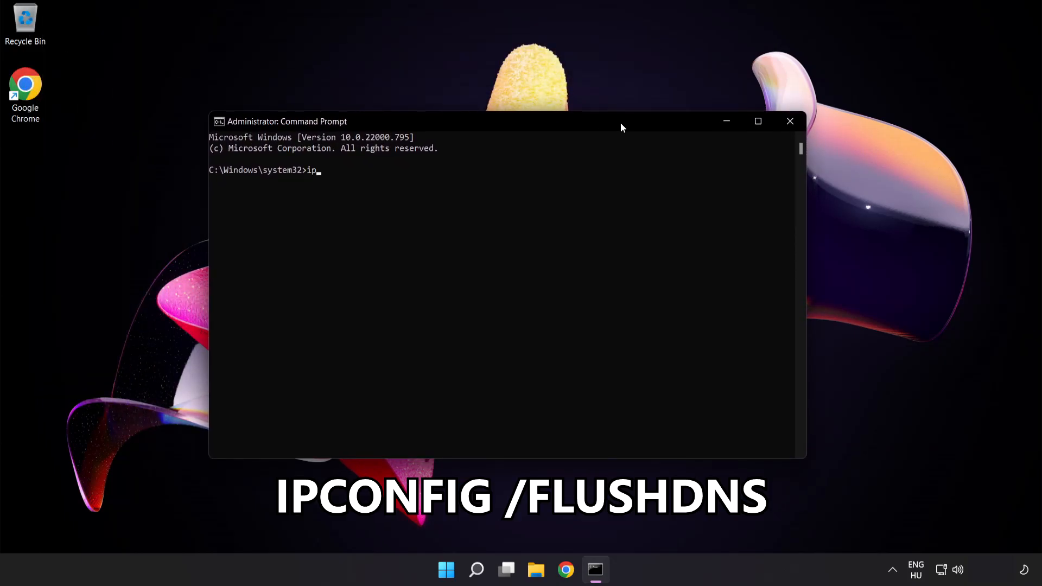
text(config)
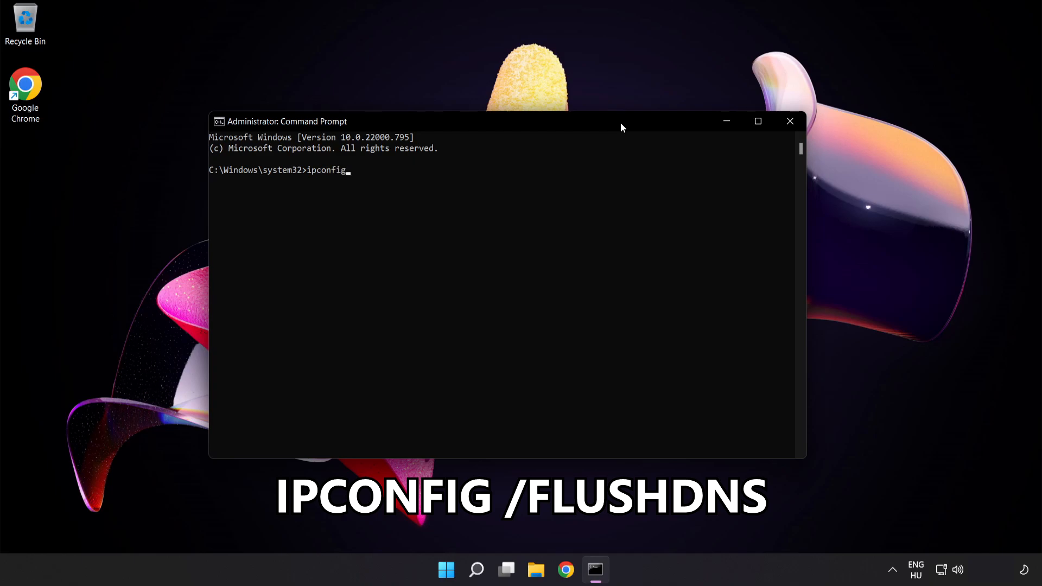
text(/flu)
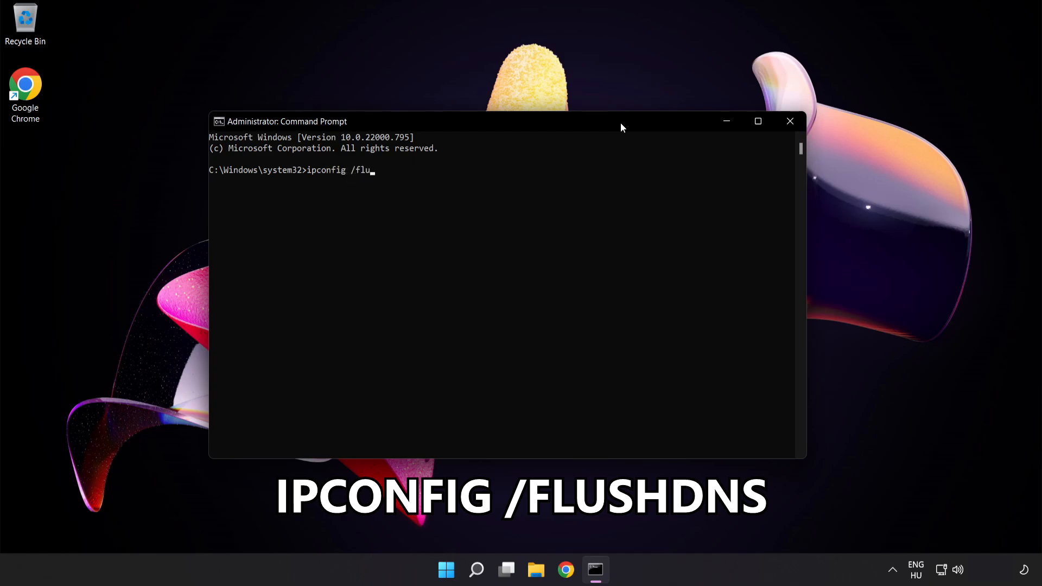
text(shdns)
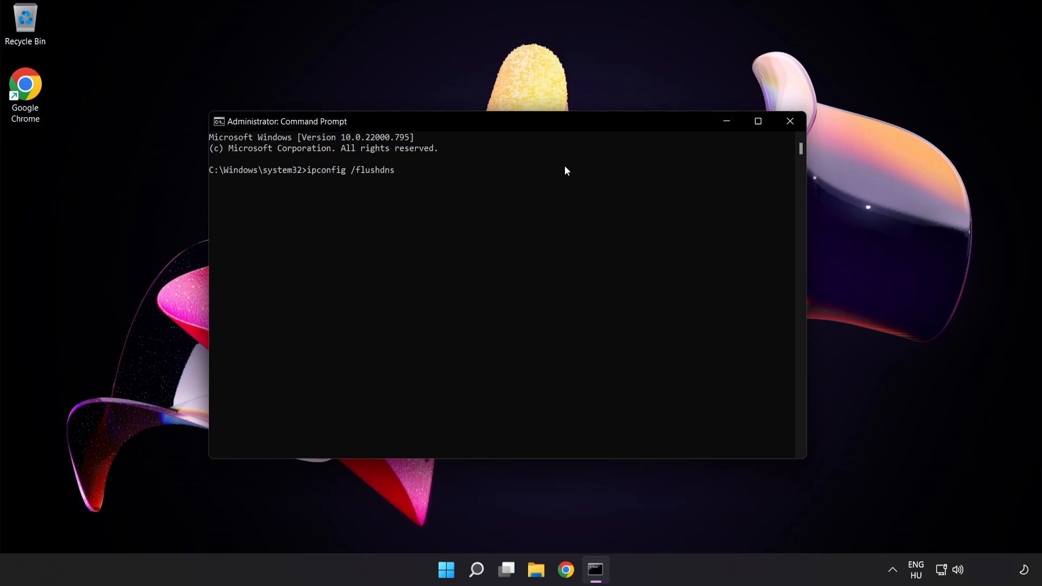
key(enter)
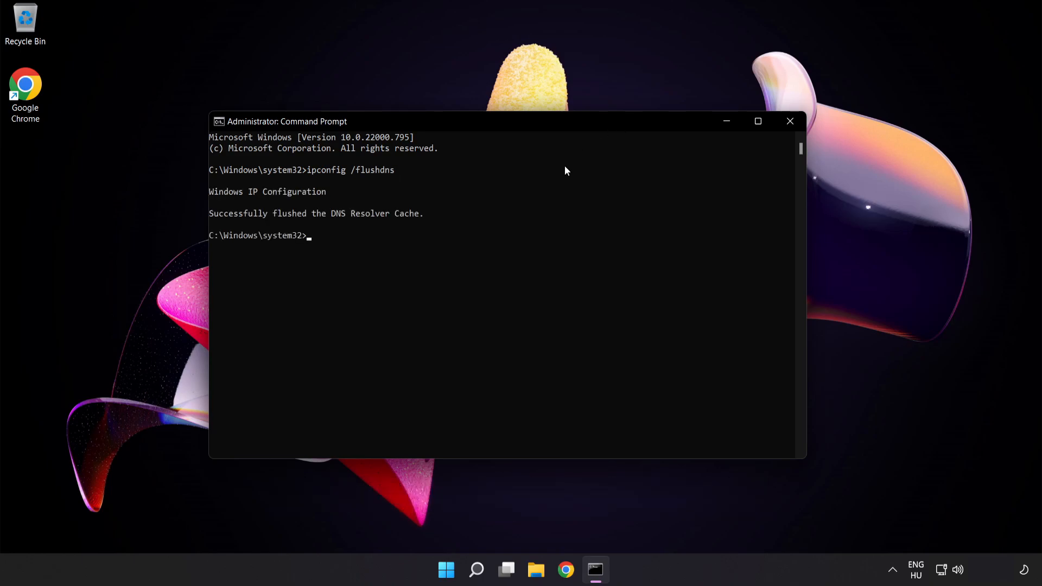
- Reset the Winsock catalog with netsh winsock reset, then exit the console
text(net)
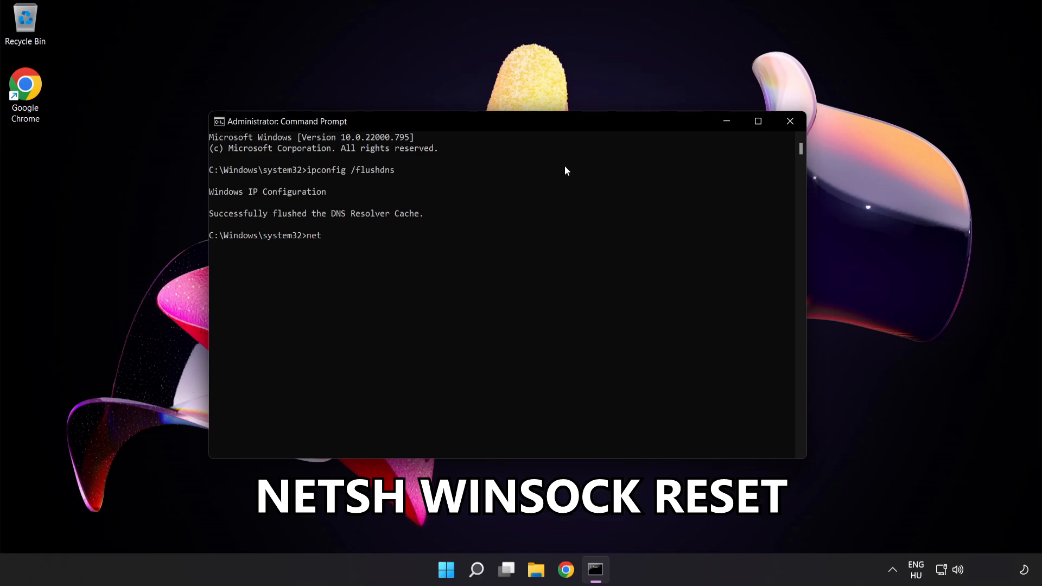
text(sh)
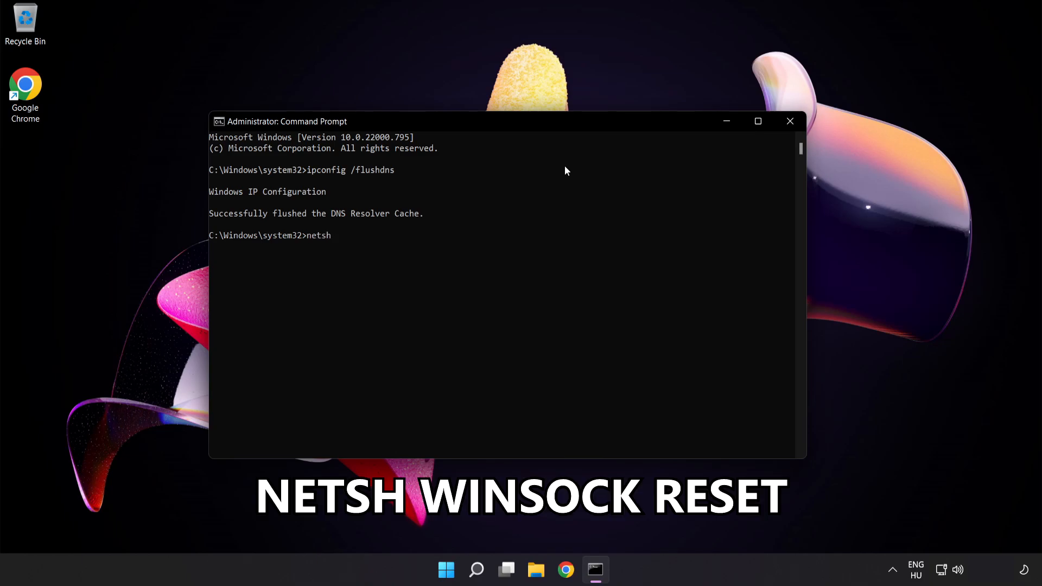
text(winsock r)
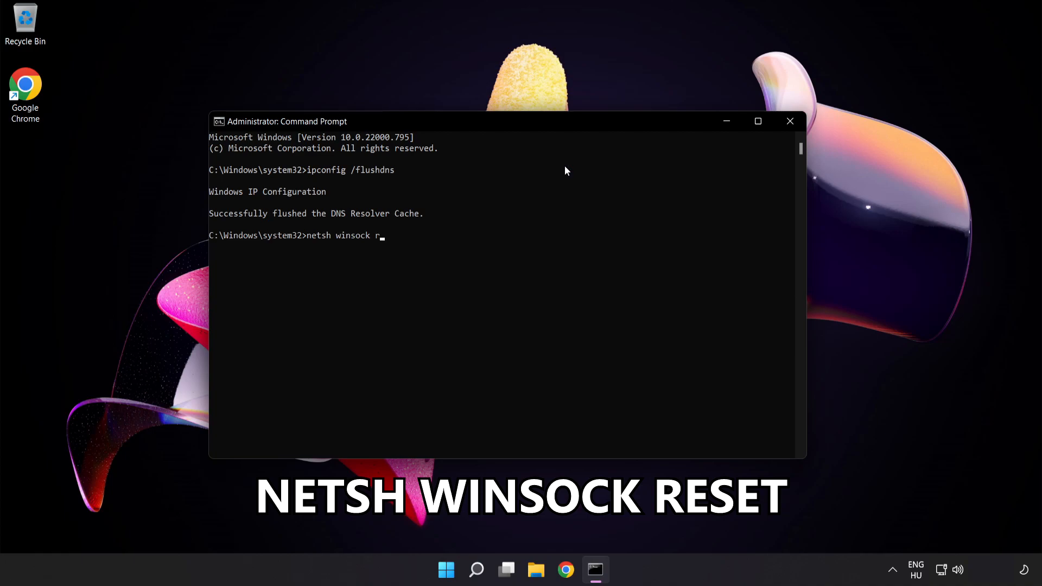
key(Enter)
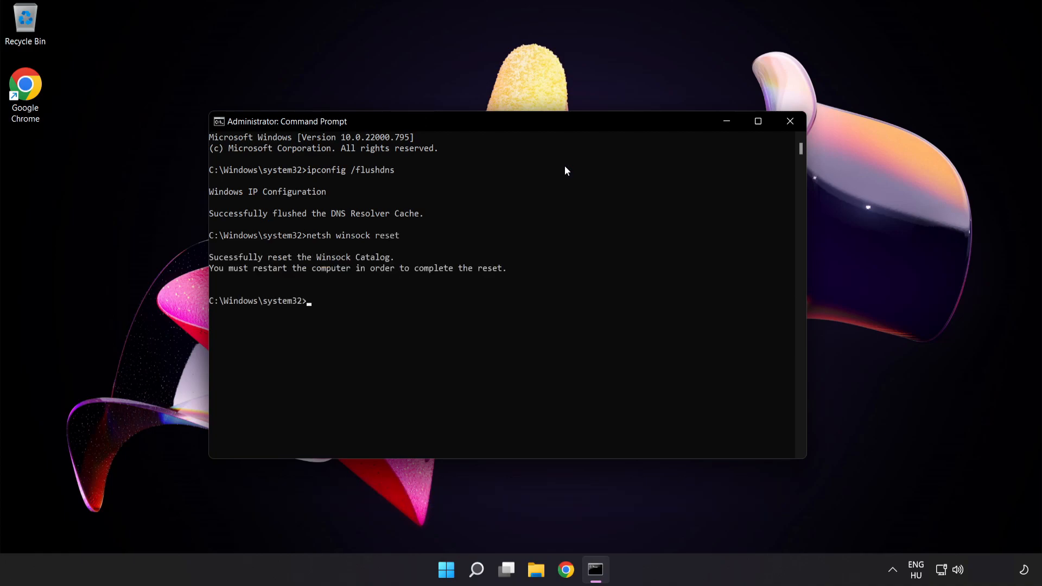
text(ex)
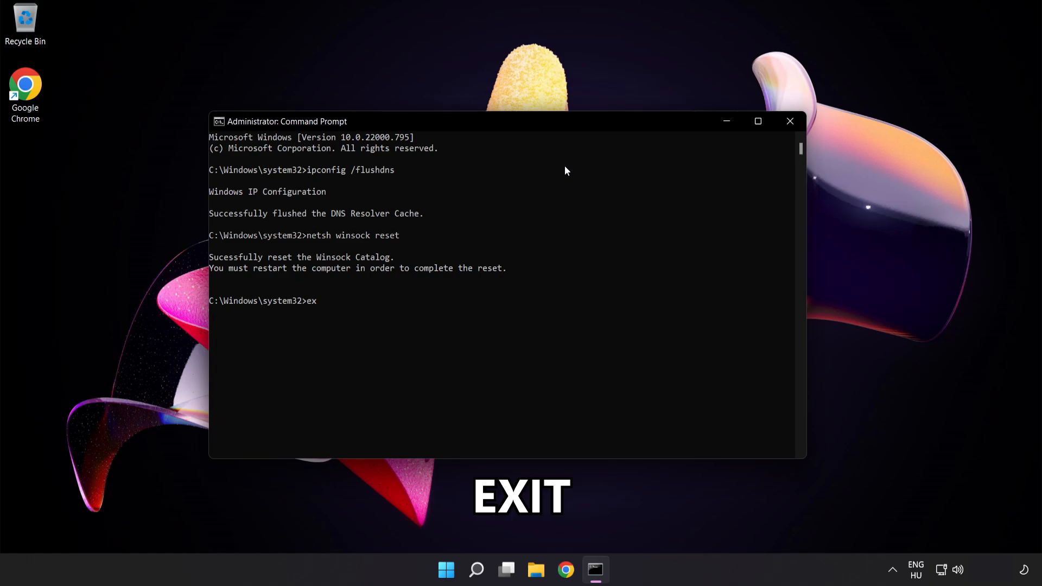
text(it)
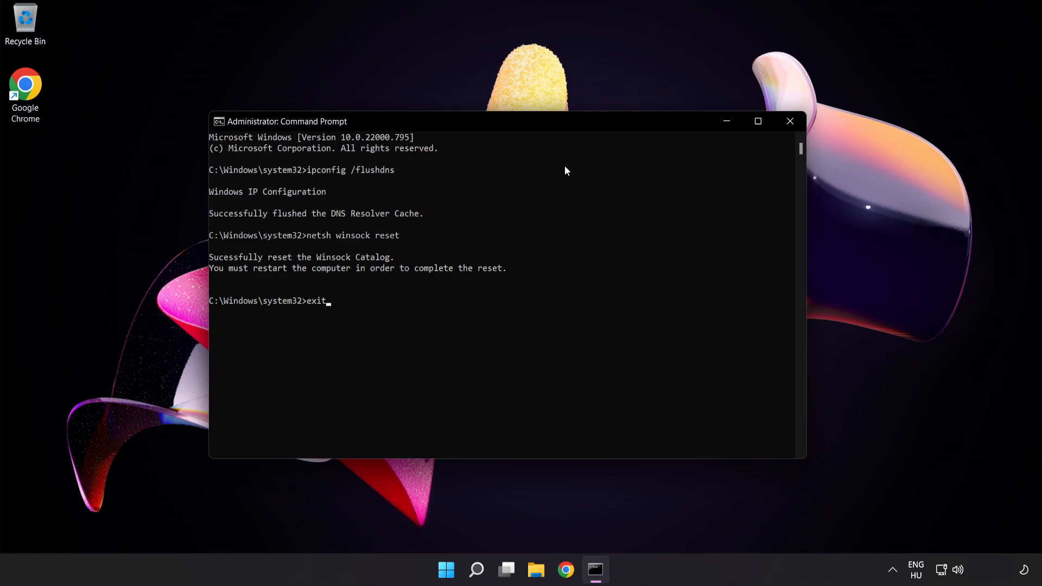
key(Enter)
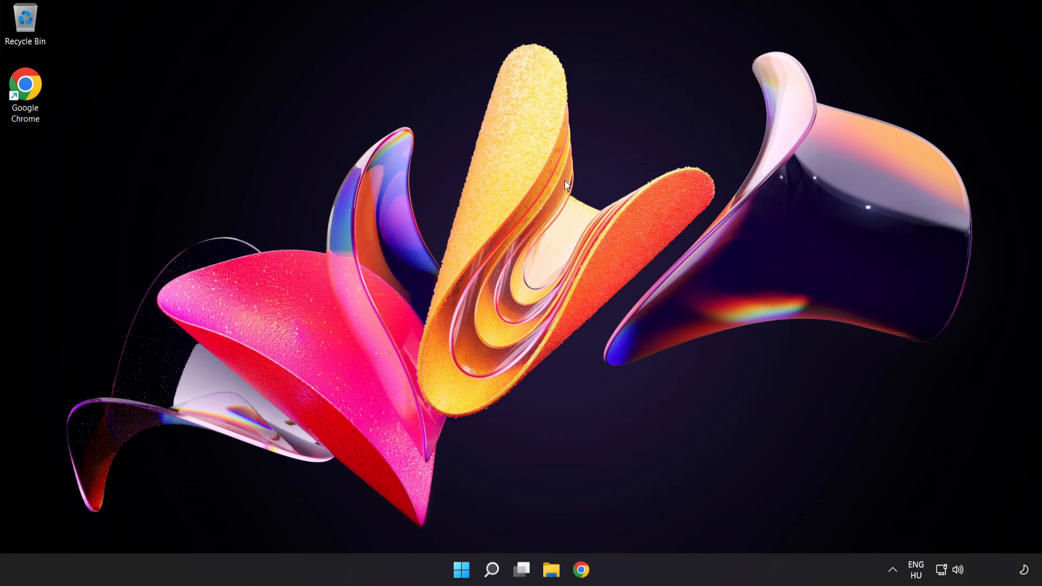
mouse_move(956, 558)
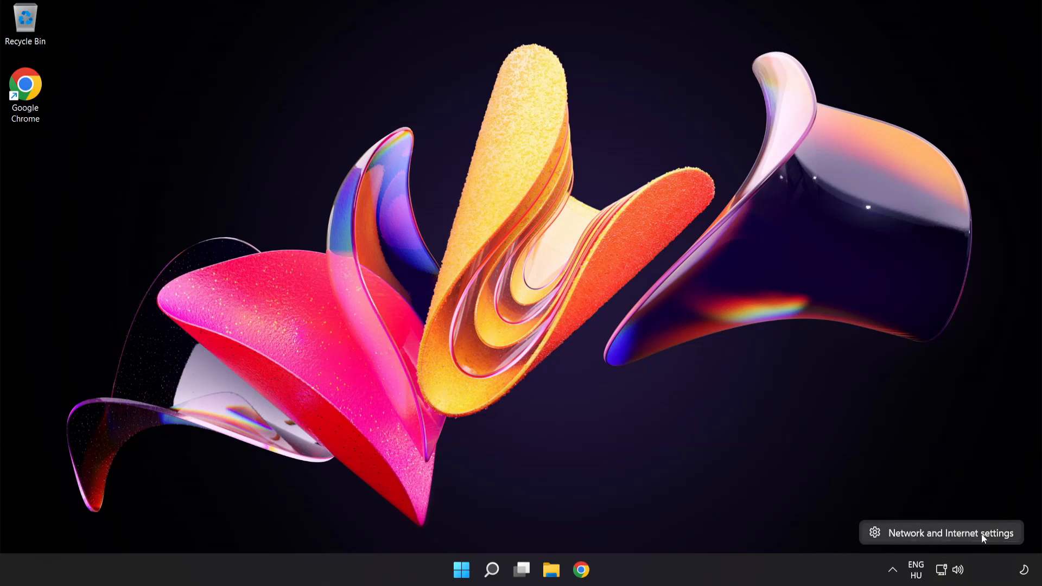
- Open Network & internet settings from the taskbar network icon
click(950, 533)
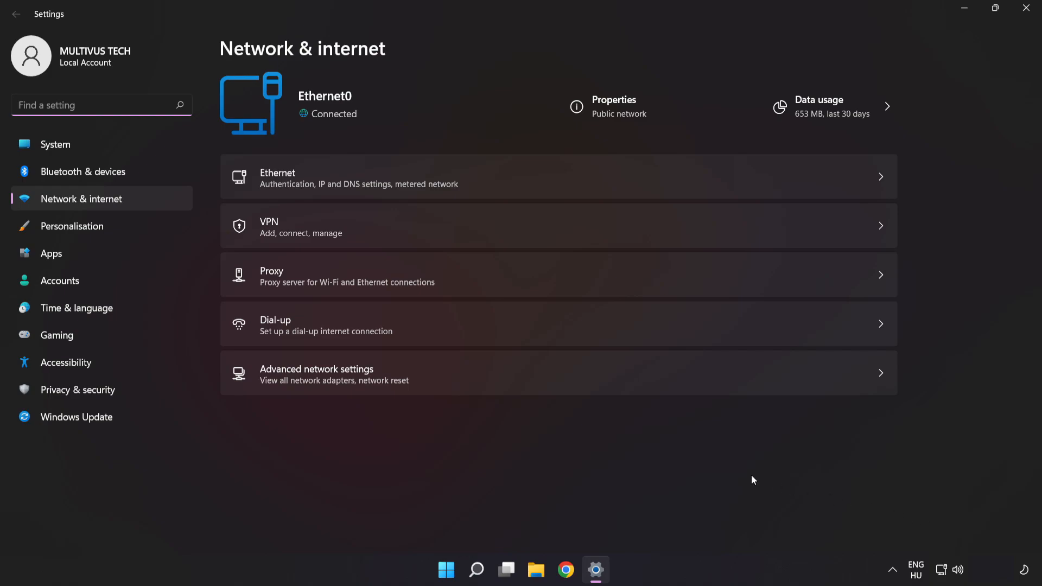
mouse_move(446, 381)
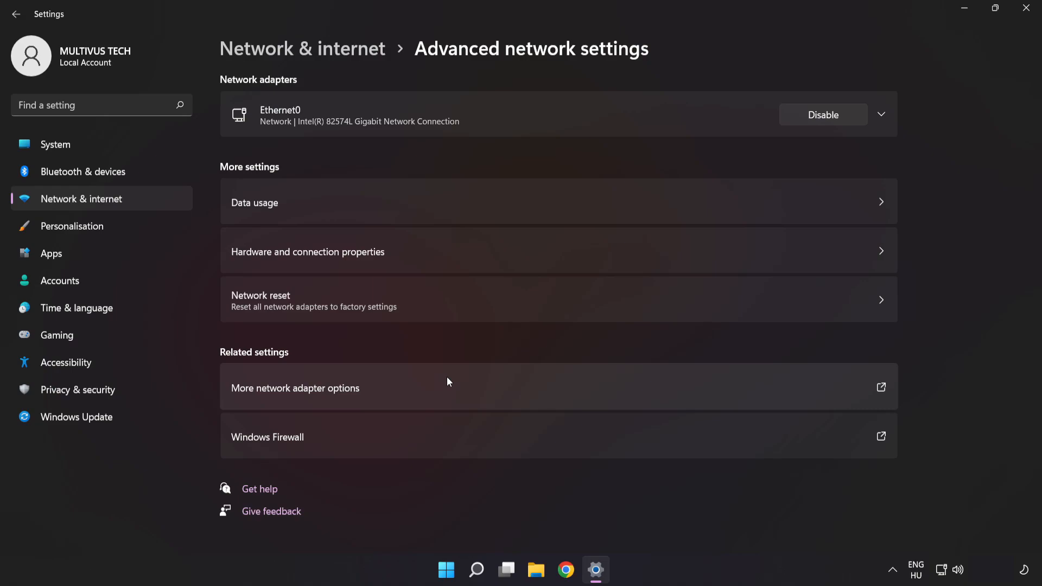
mouse_move(316, 397)
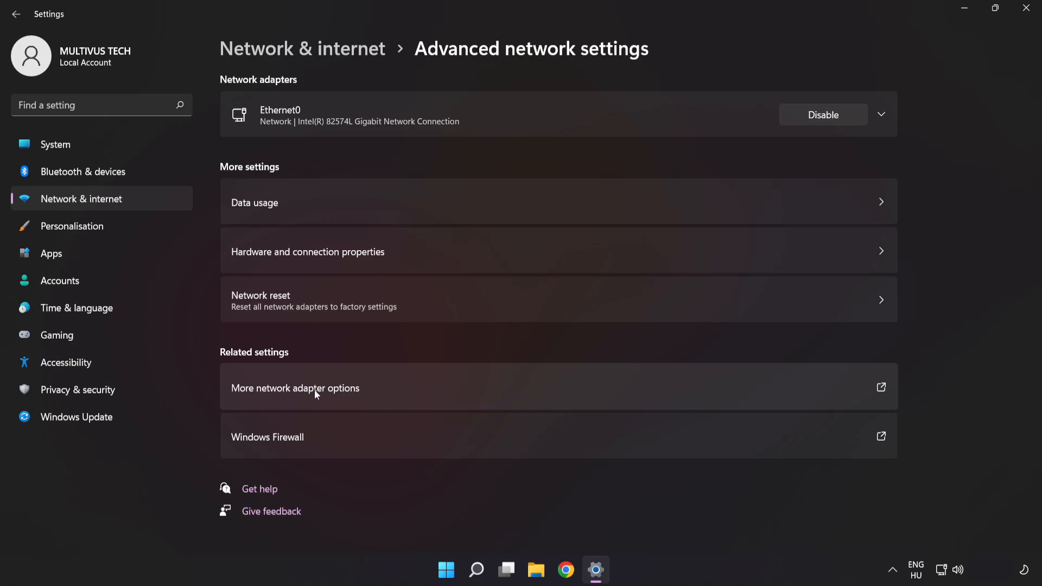
- Open Ethernet0's Properties from the full network adapter list
click(316, 388)
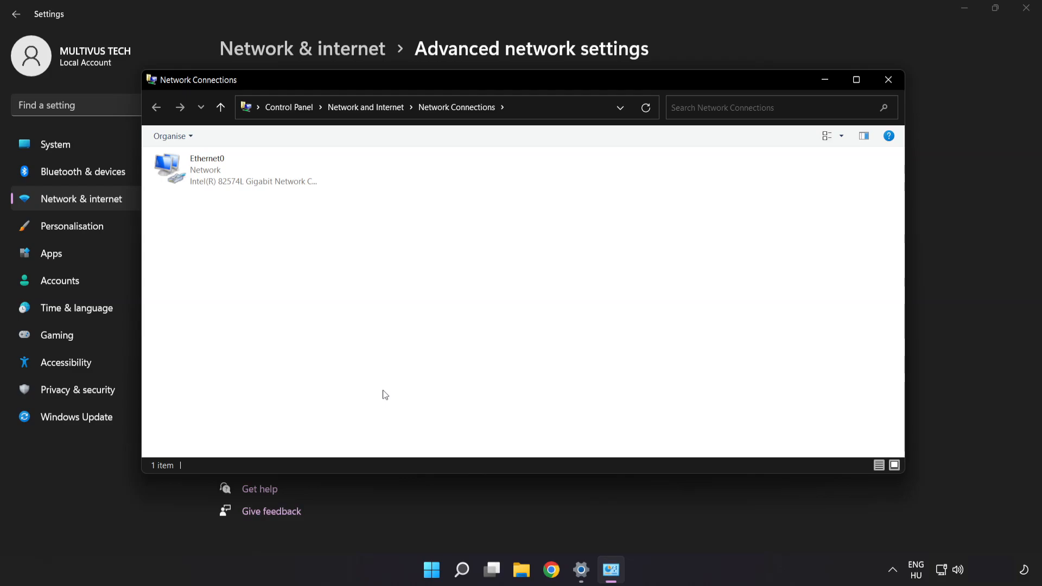
click(219, 169)
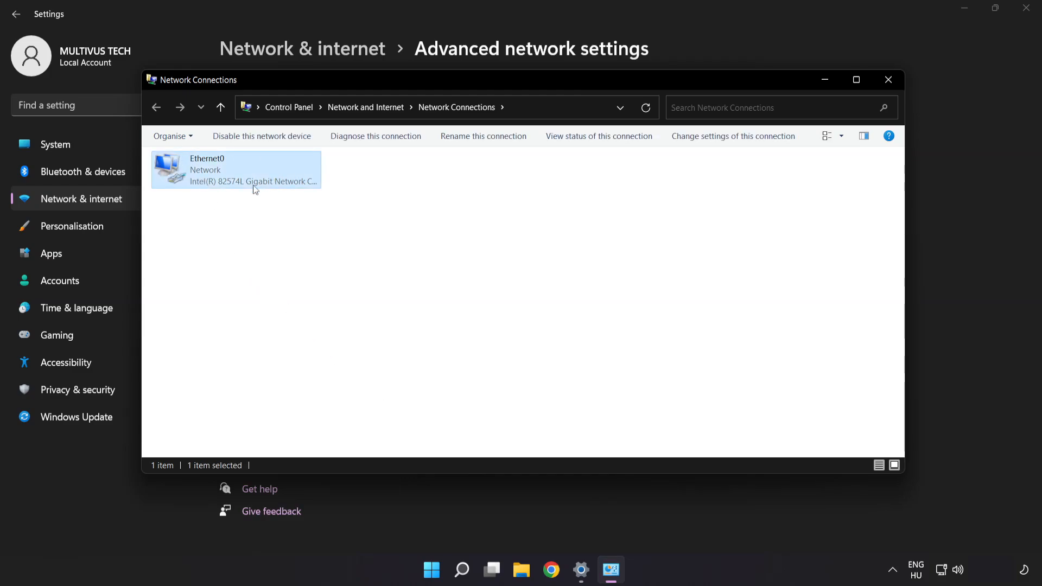
mouse_move(234, 178)
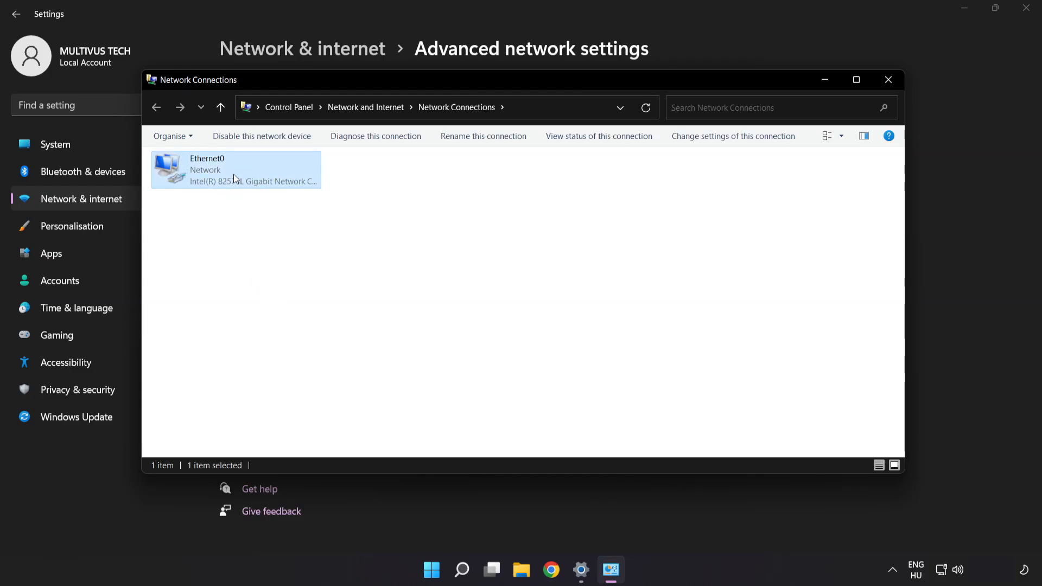
right_click(234, 170)
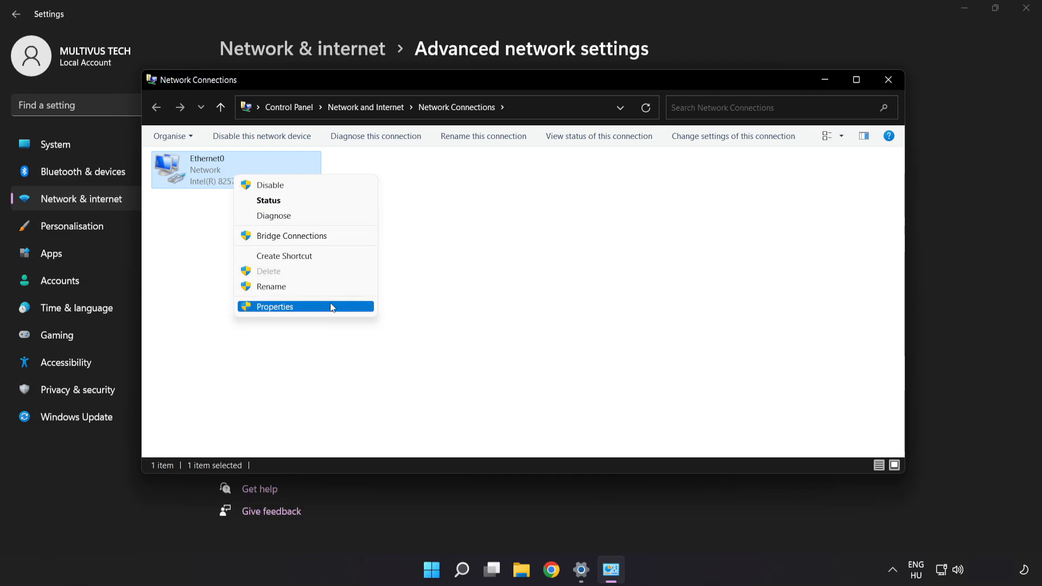
click(275, 306)
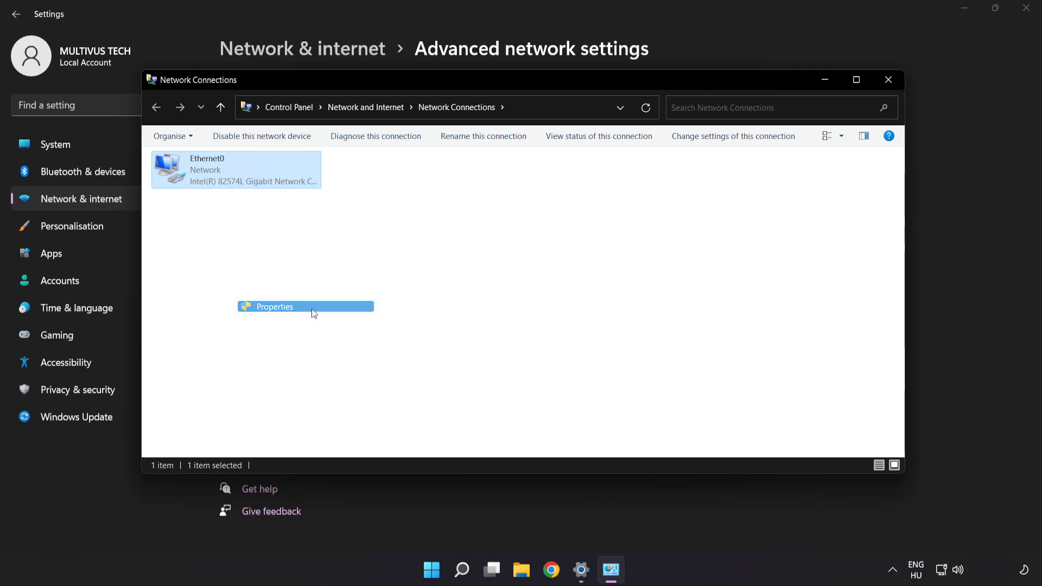
click(273, 306)
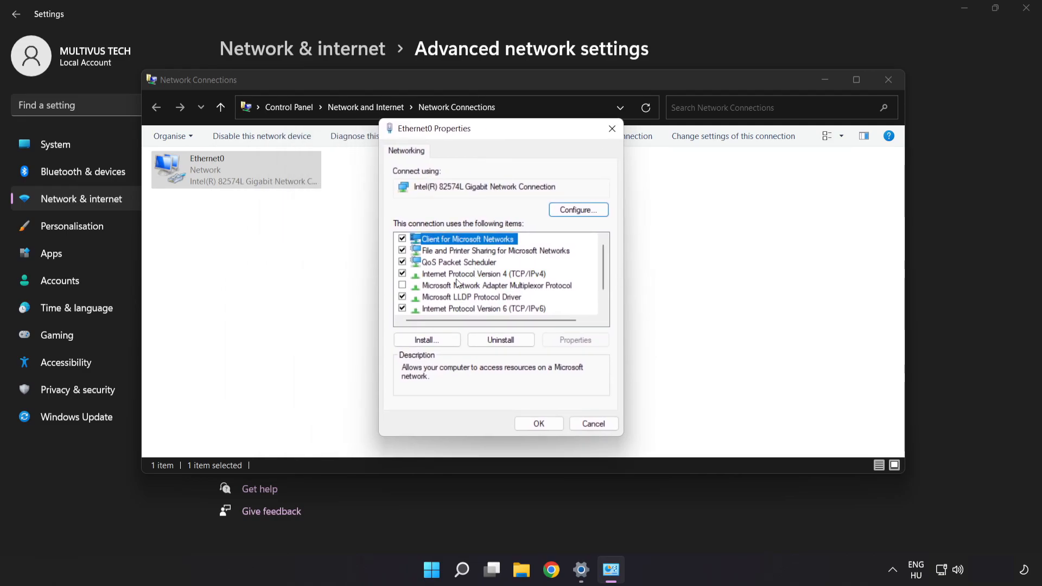
- Open the Internet Protocol Version 4 (TCP/IPv4) properties in Ethernet0 Properties
click(481, 273)
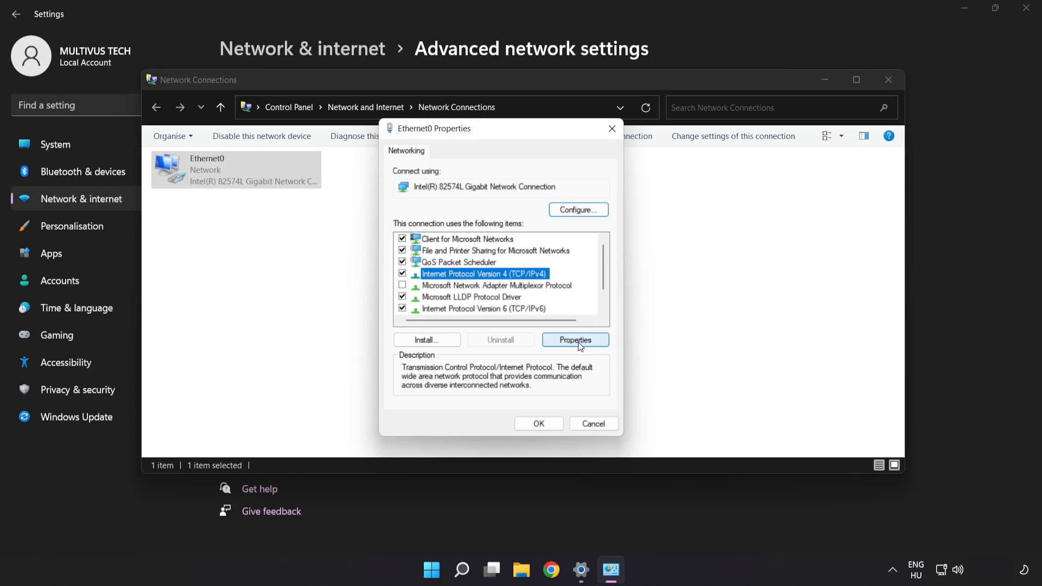
click(575, 339)
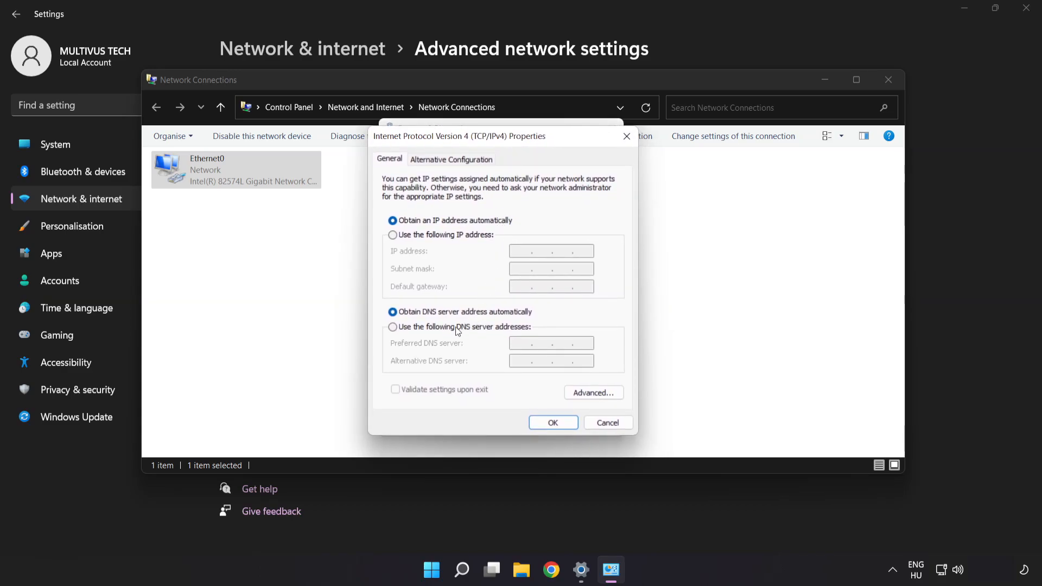
- Use manual DNS servers: preferred 8.8.8.8, alternative 8.8.4.4
click(391, 327)
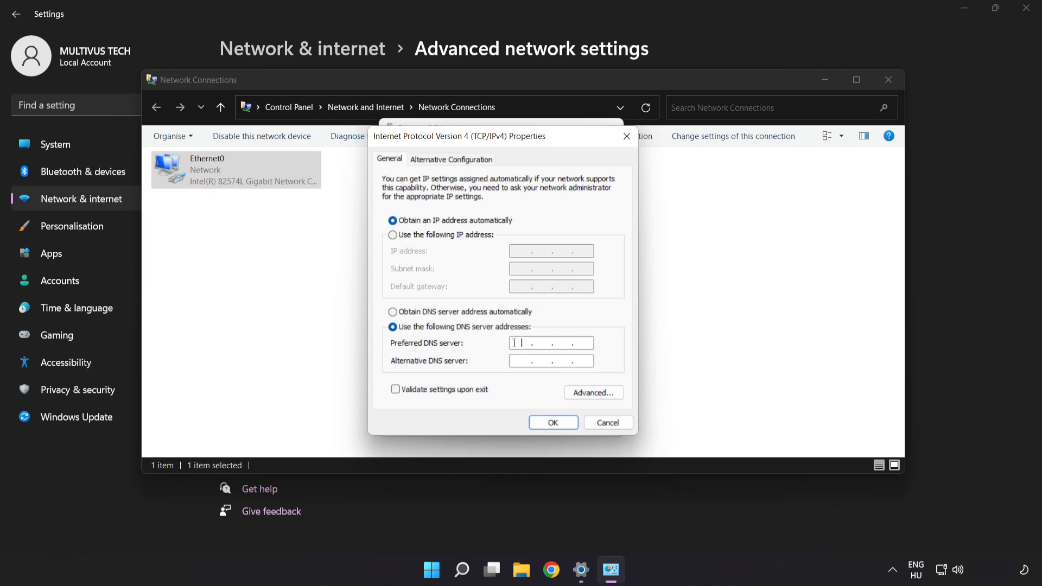
text(8.8.8)
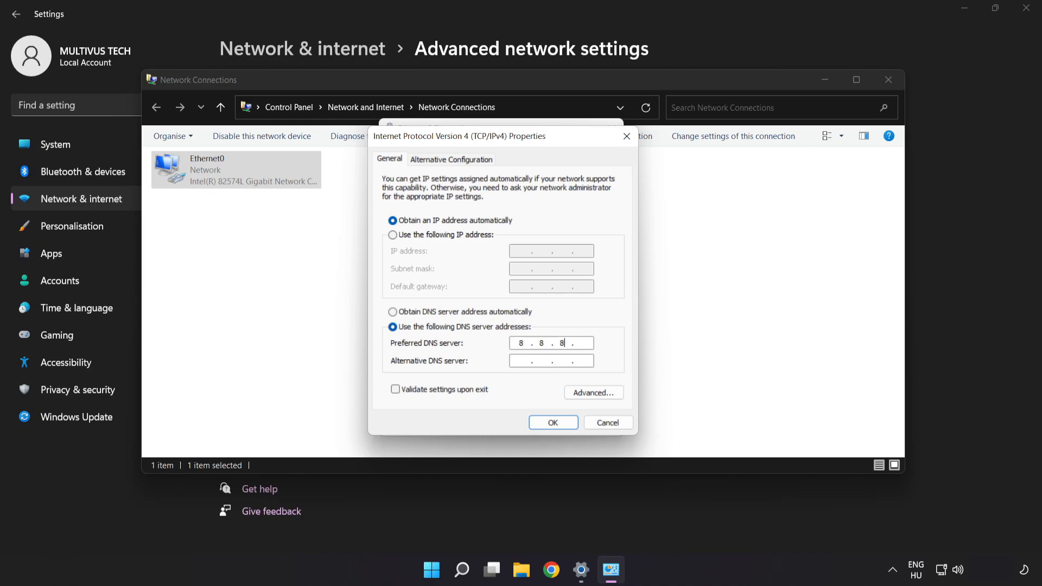
text(8)
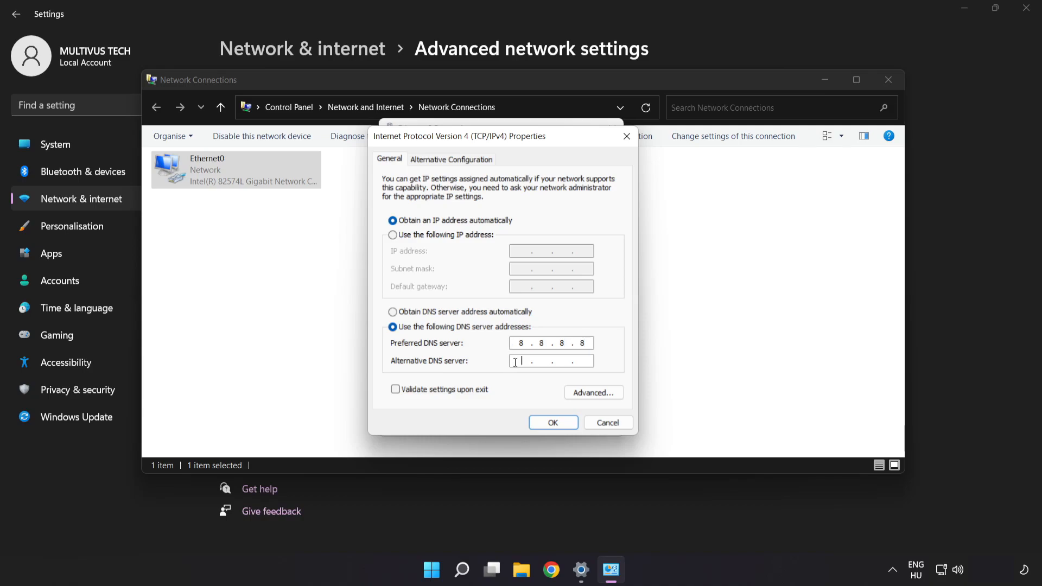
text(88)
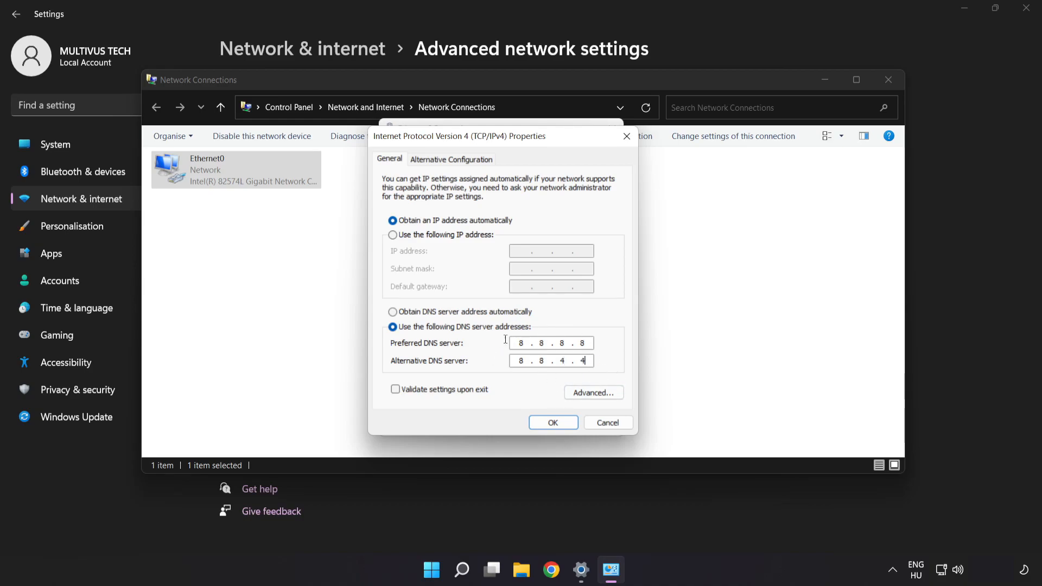
- Confirm the DNS changes and close Ethernet0 Properties, Network Connections and Settings
click(553, 422)
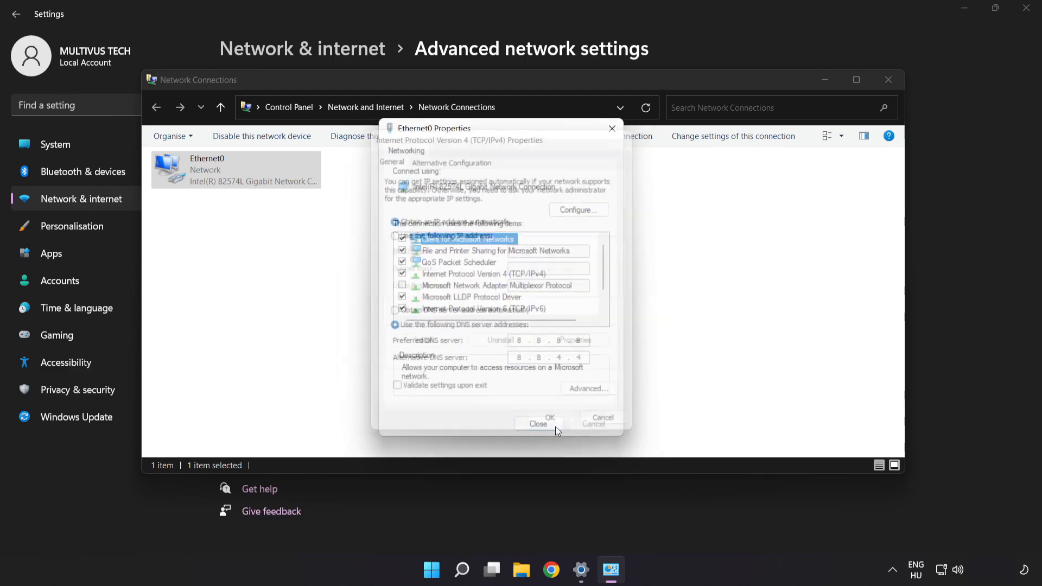
click(549, 418)
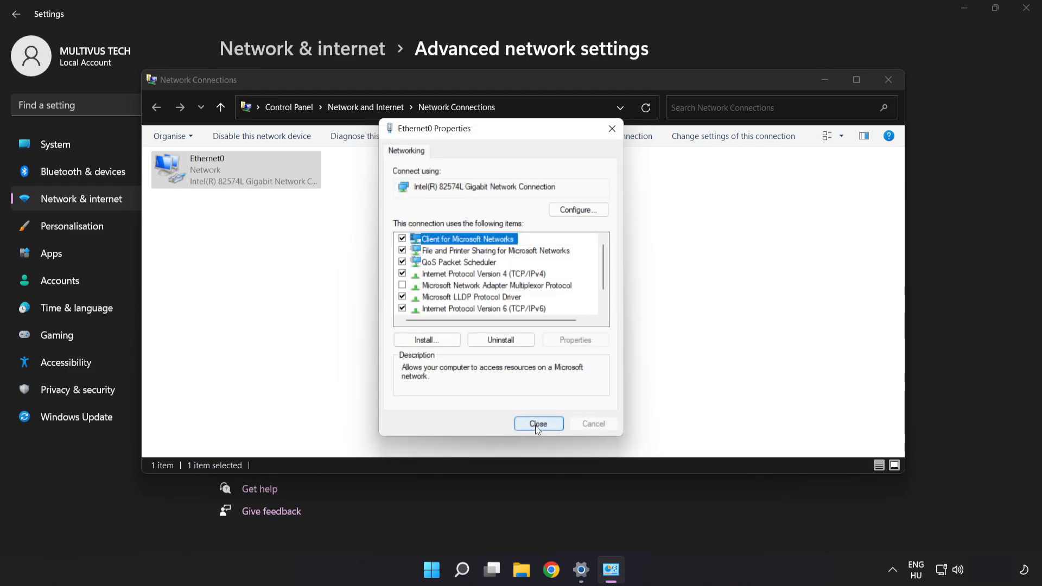
click(538, 423)
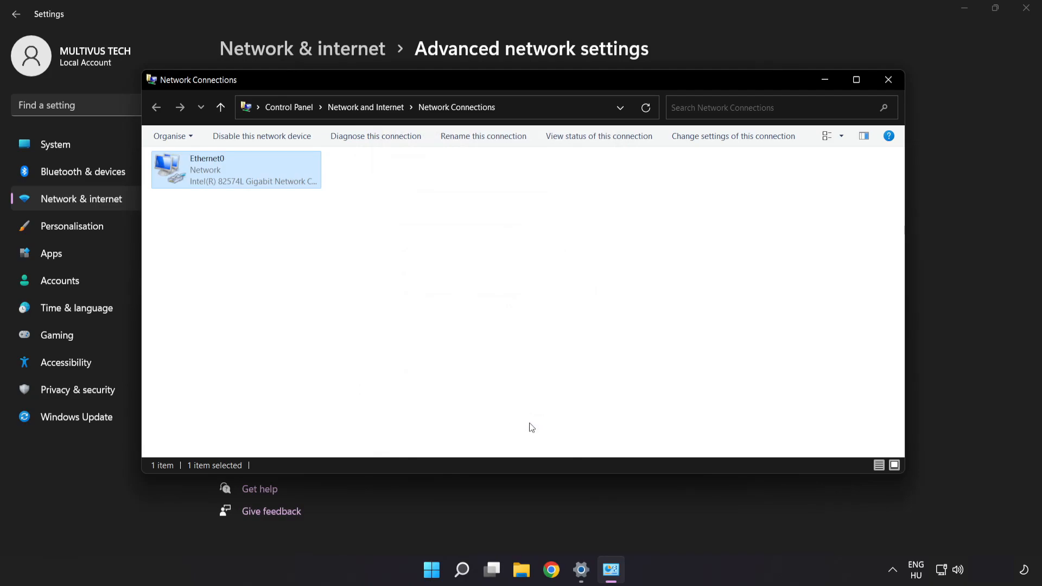
mouse_move(888, 80)
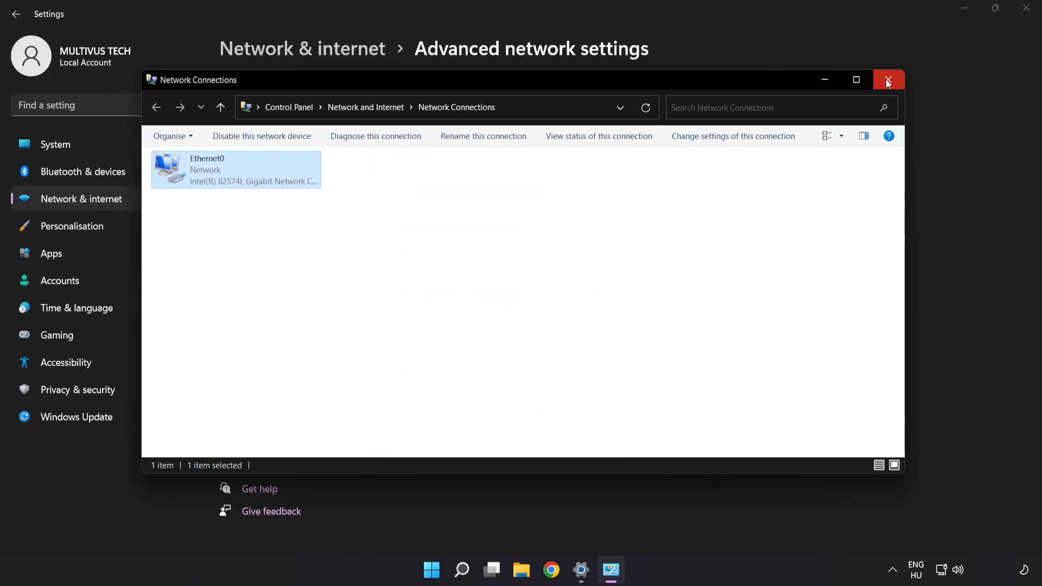
click(888, 79)
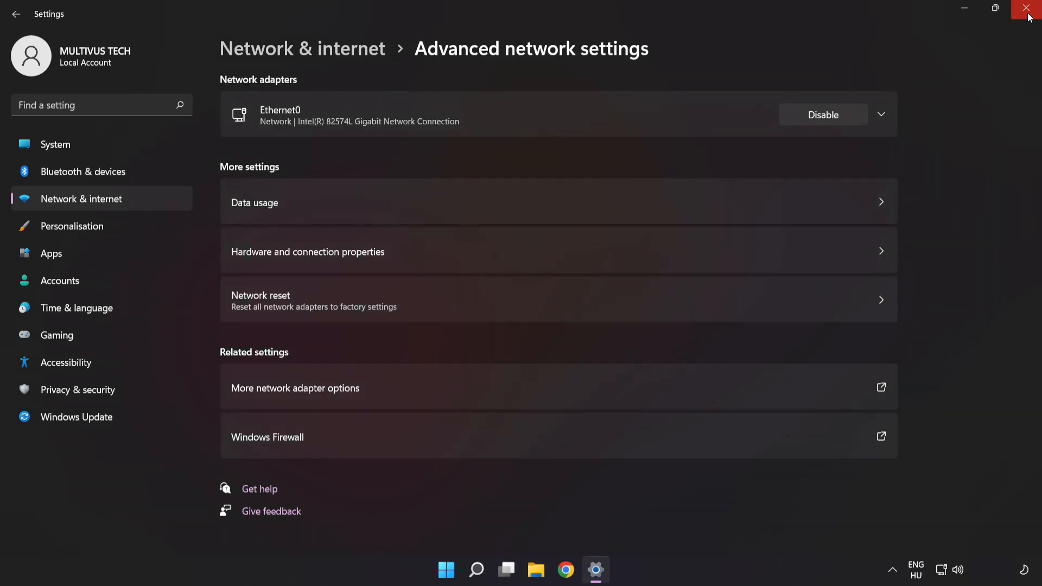
click(1024, 7)
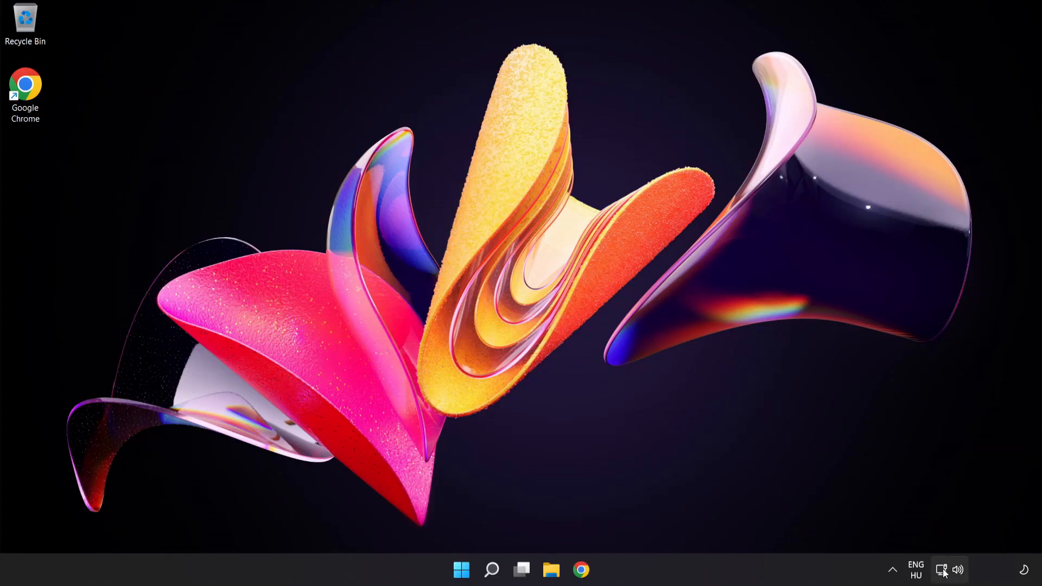
mouse_move(945, 570)
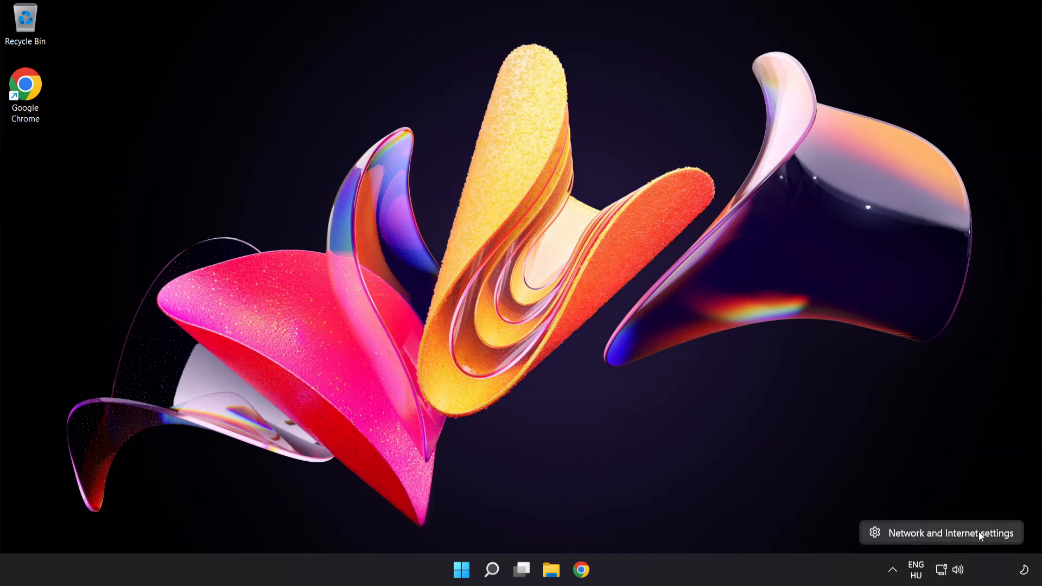
- Reopen Network & internet settings and go to Advanced network settings
click(950, 533)
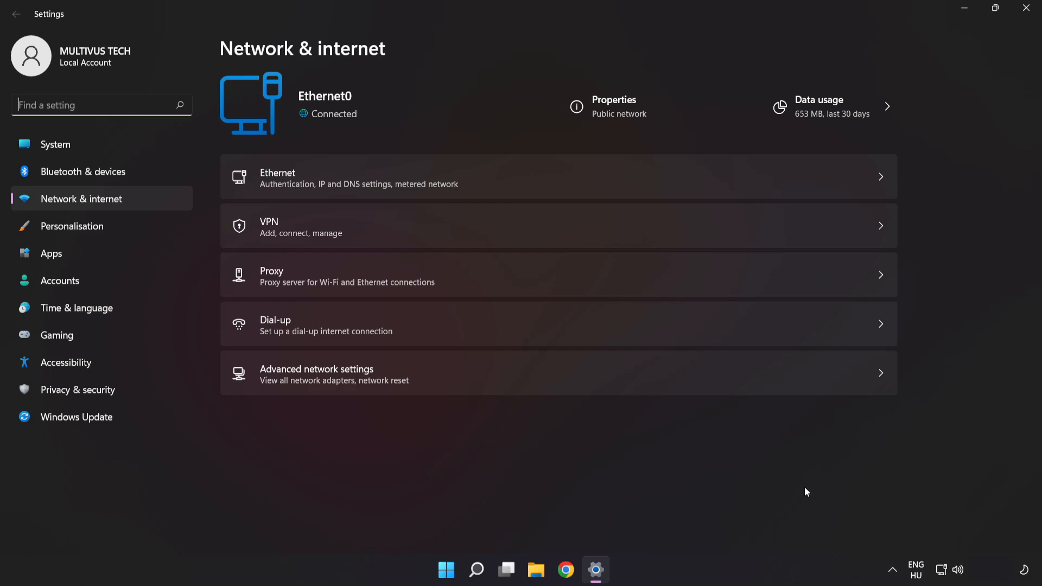
mouse_move(531, 384)
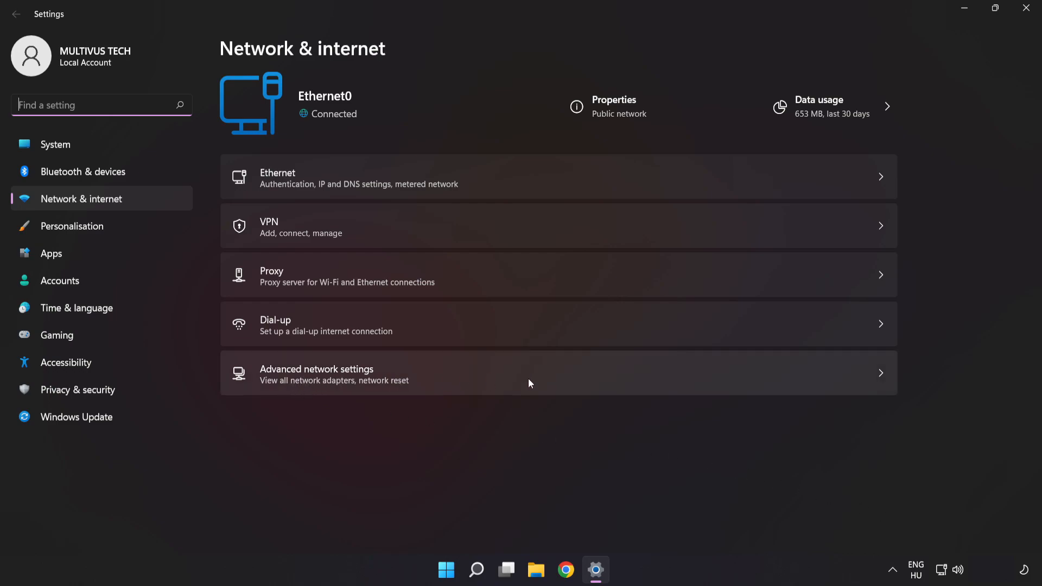
click(317, 374)
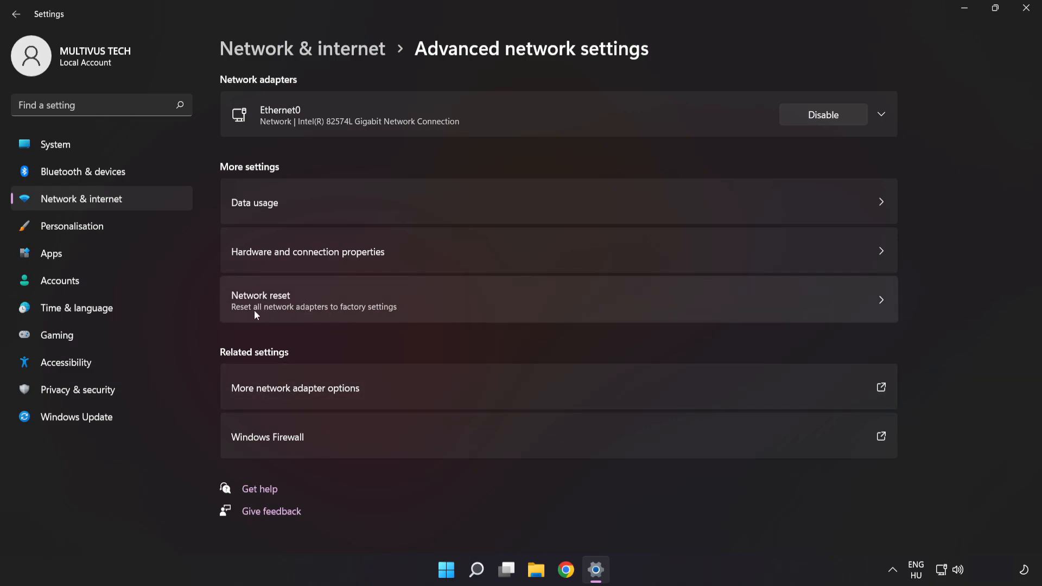
mouse_move(601, 314)
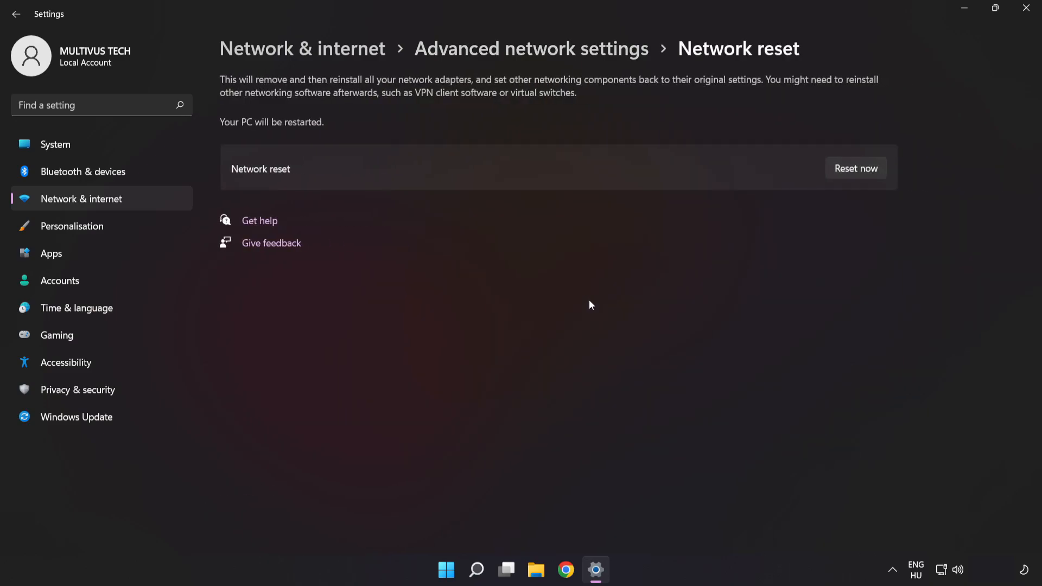
mouse_move(860, 149)
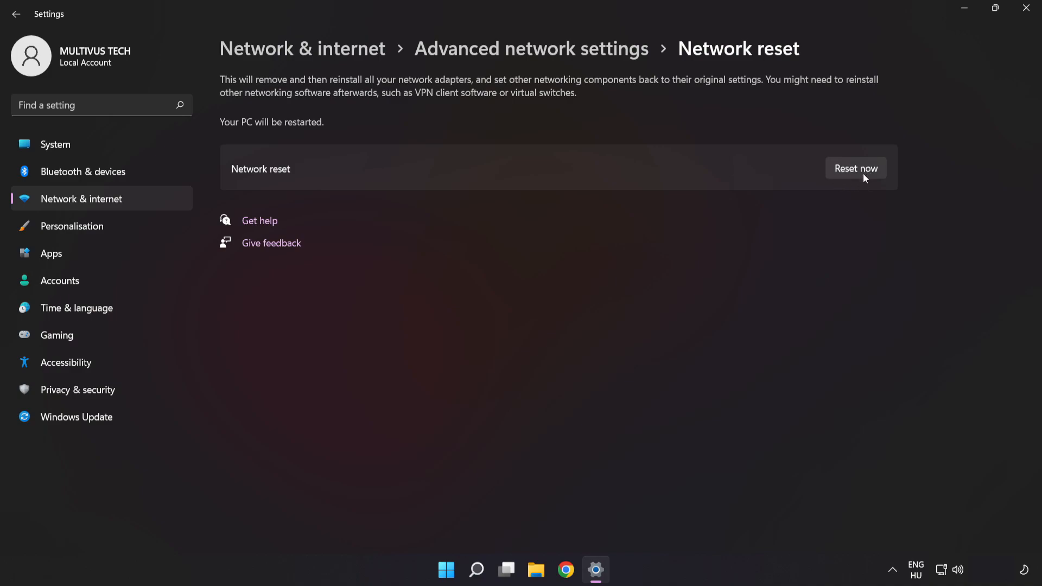
- Reset the network, confirm with Yes, and close the sign-out notice
click(856, 168)
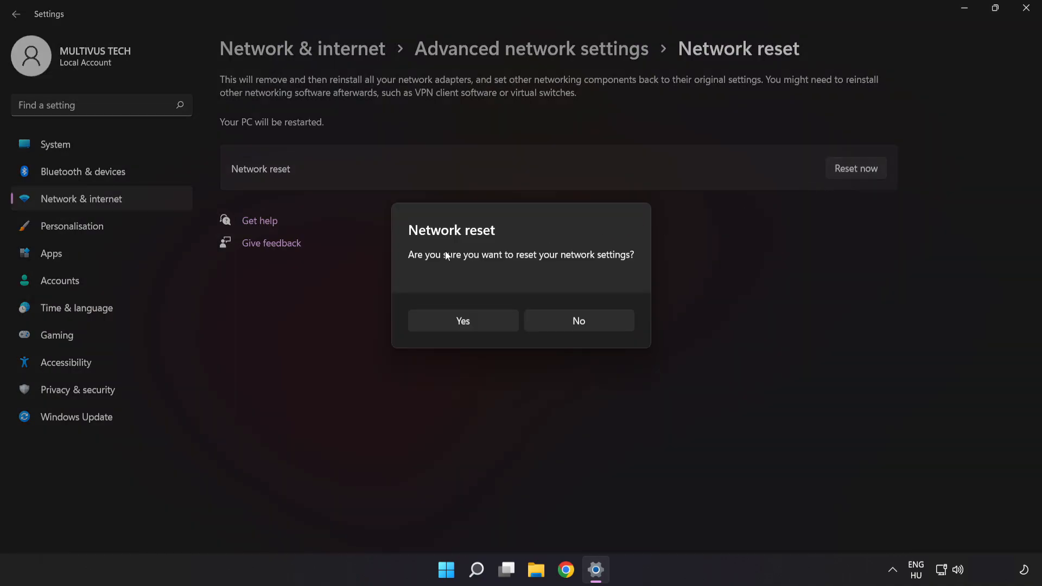
mouse_move(434, 332)
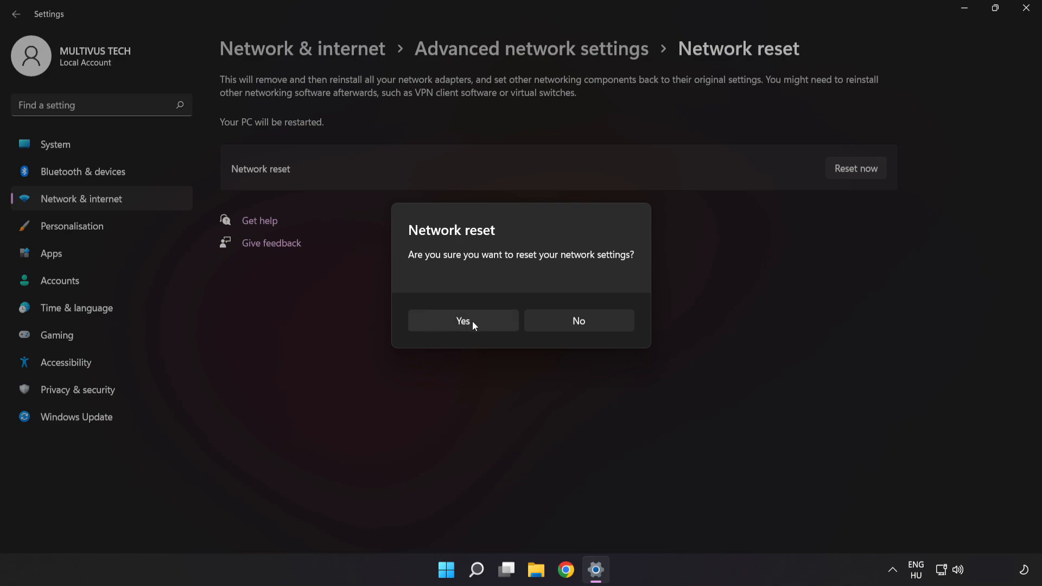
click(463, 321)
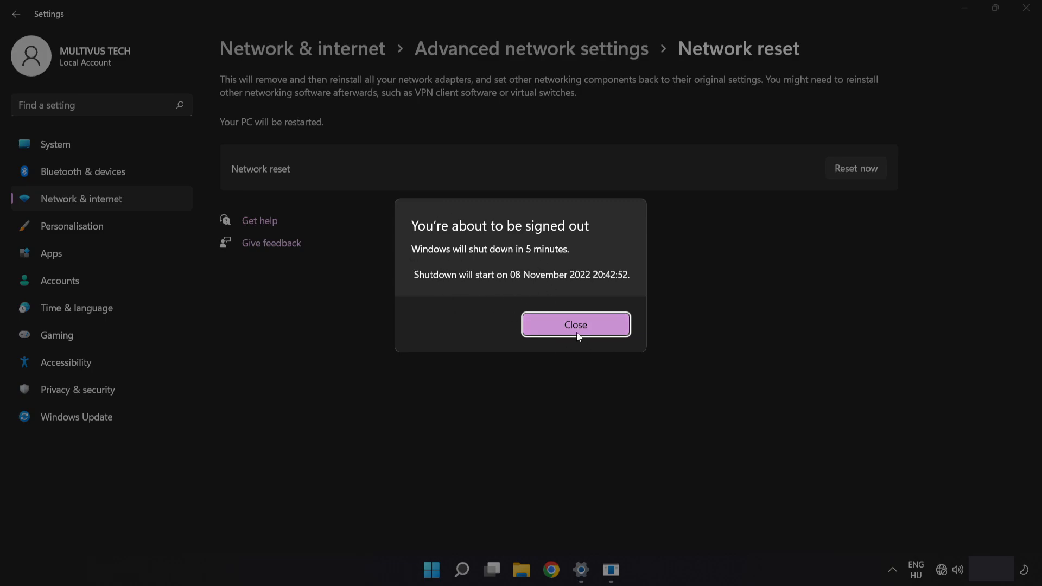
click(576, 324)
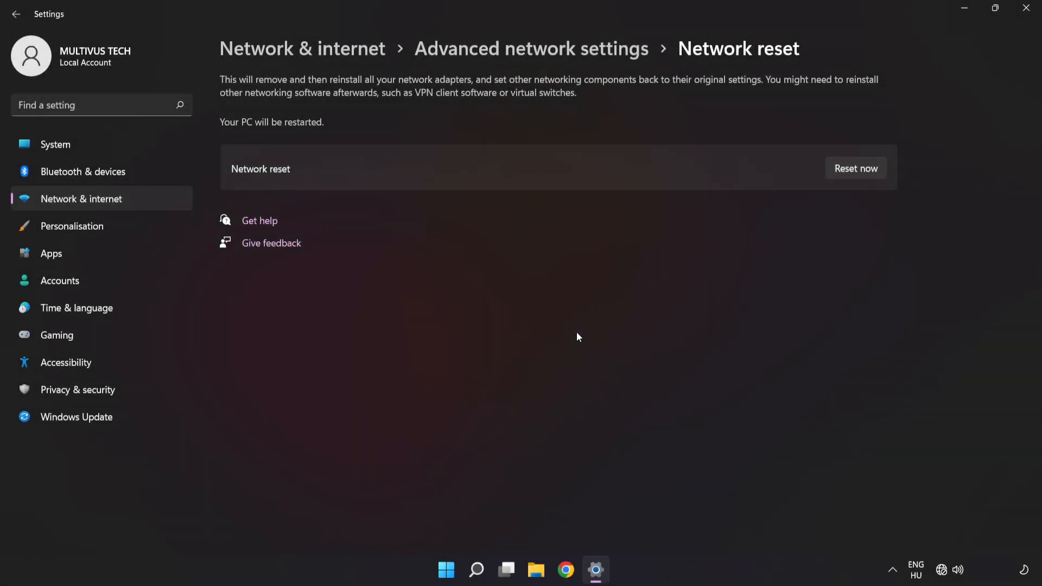
mouse_move(1025, 8)
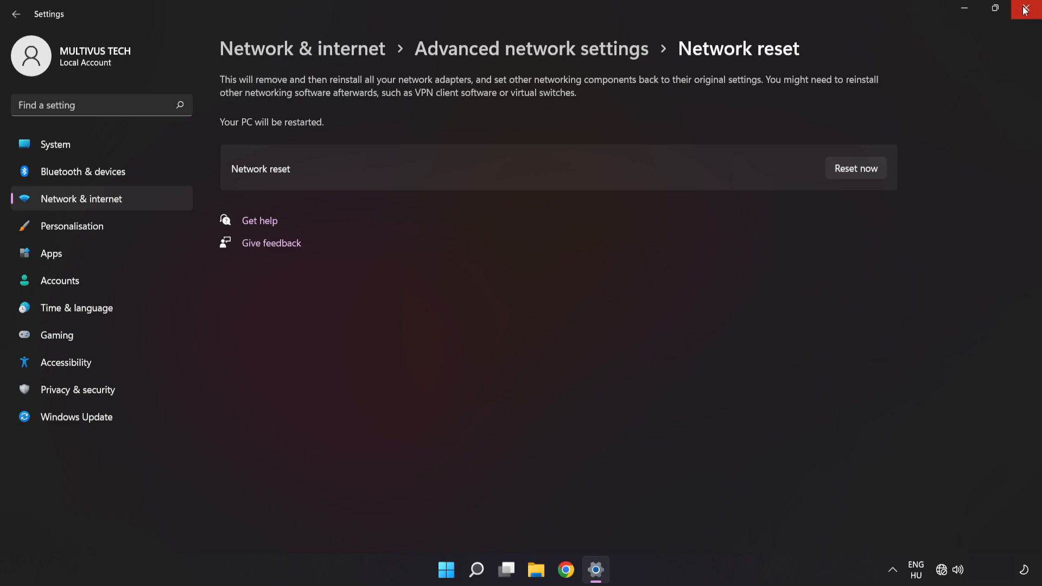
- Close the Settings window and open the Start menu
click(1026, 9)
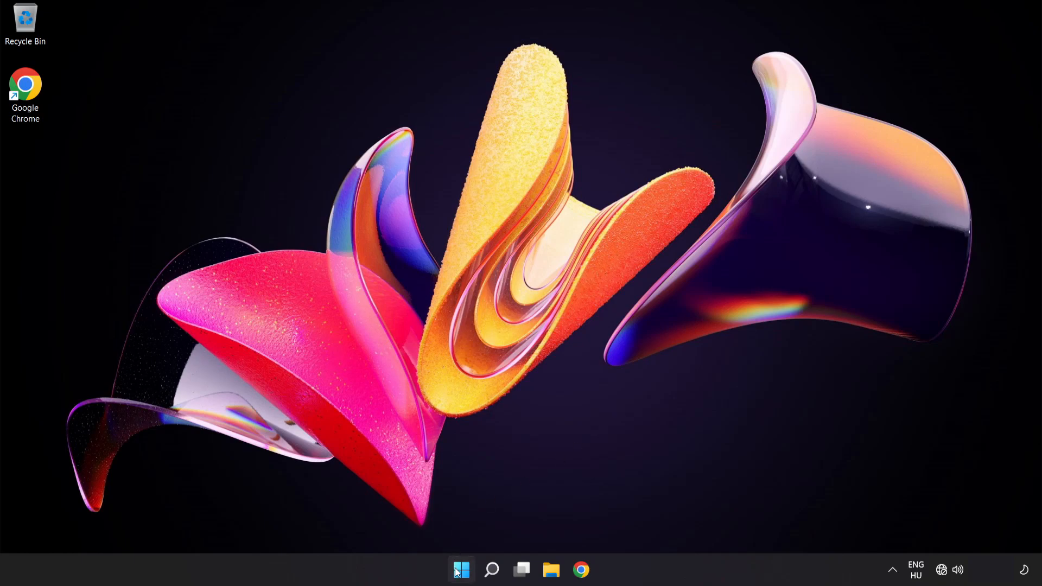
click(459, 568)
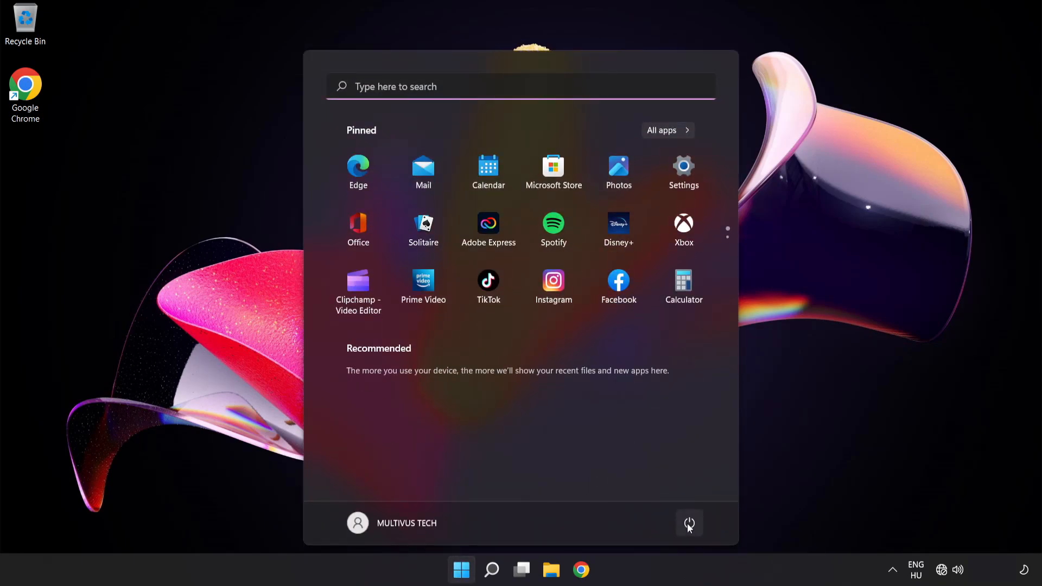